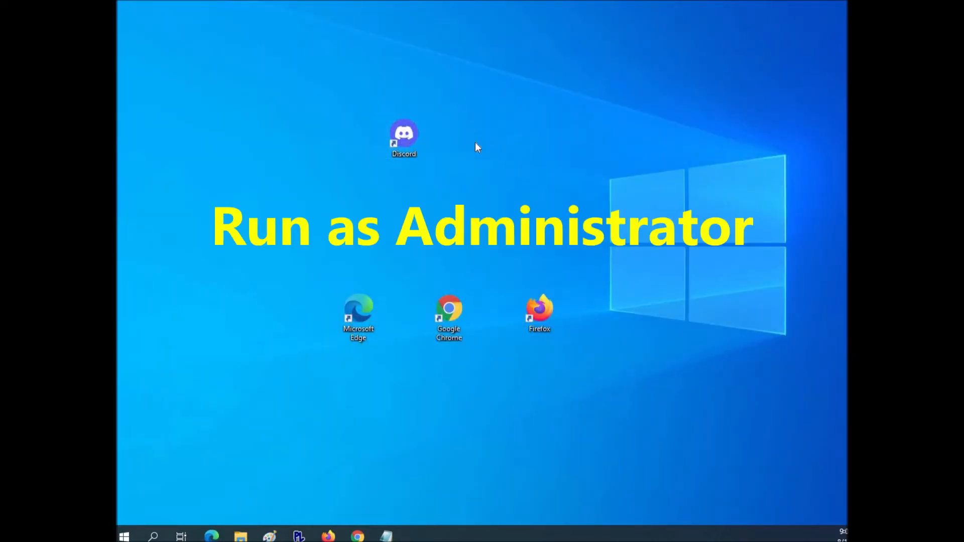
# Search for 'discord' and bring up the result's options to run it as administrator
pyautogui.click(403, 137)
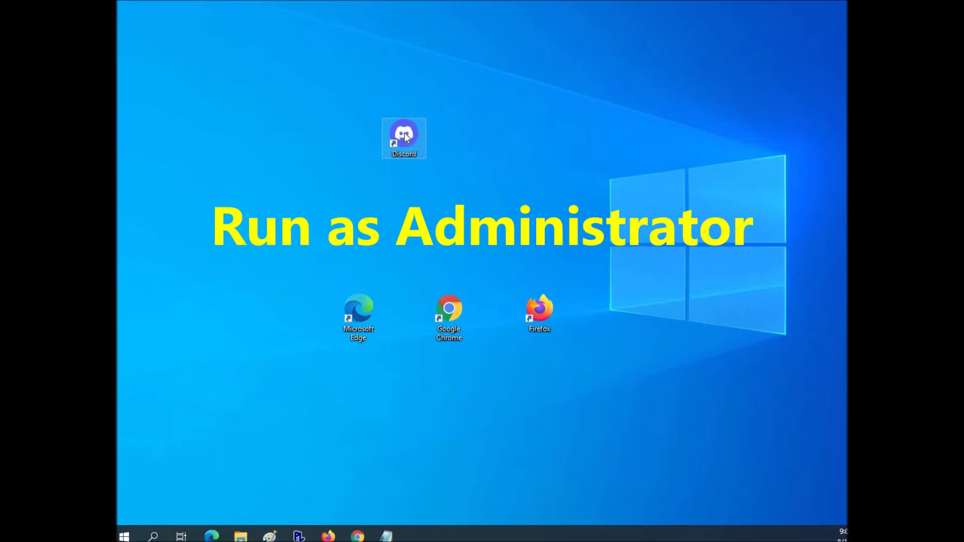
pyautogui.rightClick(404, 138)
pyautogui.write('dis')
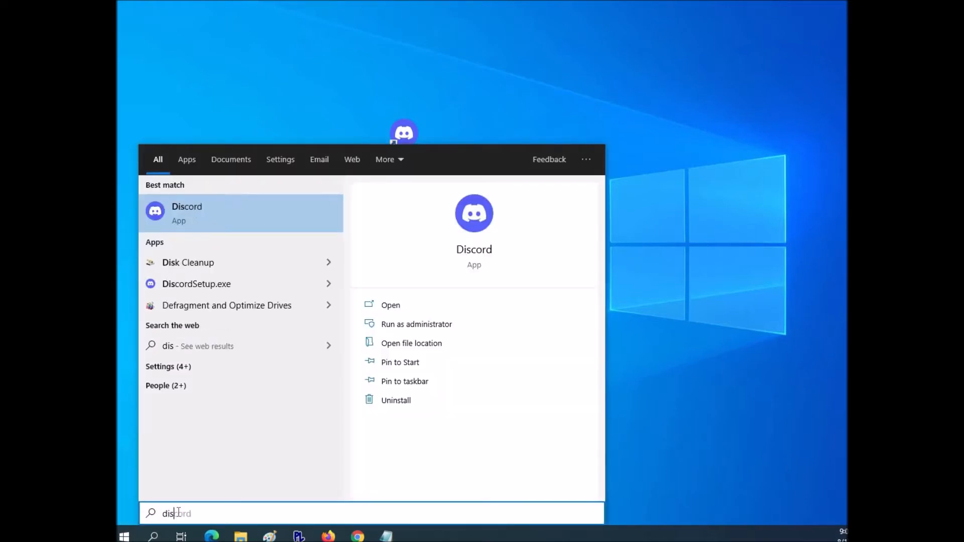
pyautogui.write('c')
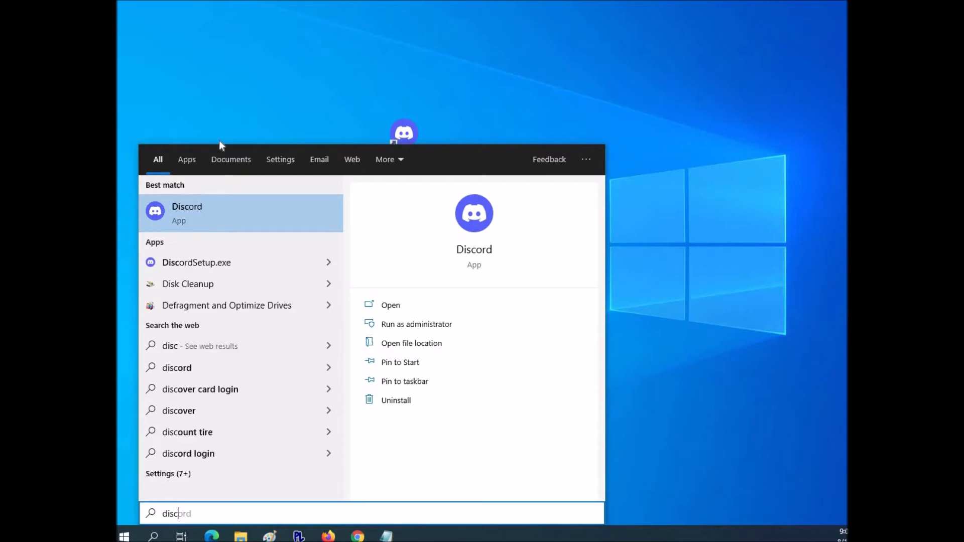
pyautogui.rightClick(187, 212)
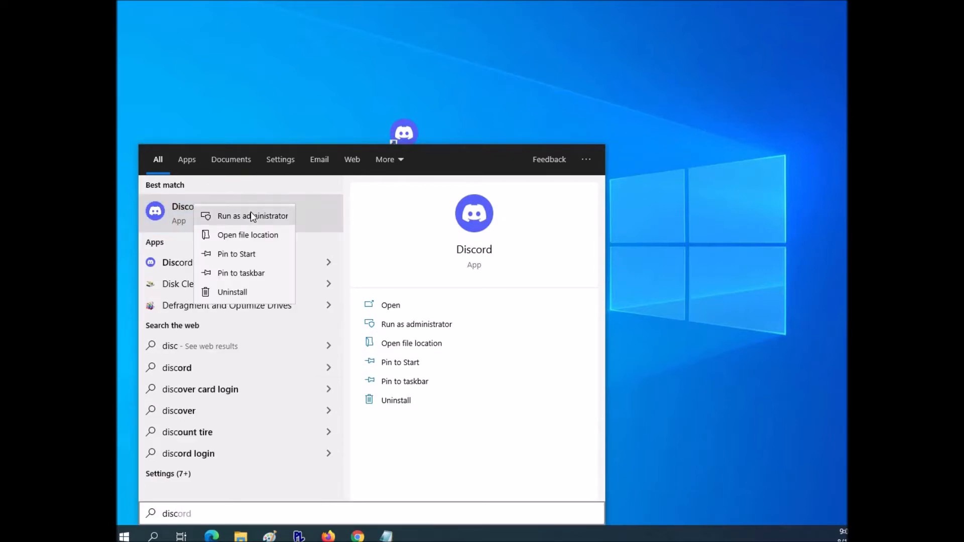
pyautogui.moveTo(428, 78)
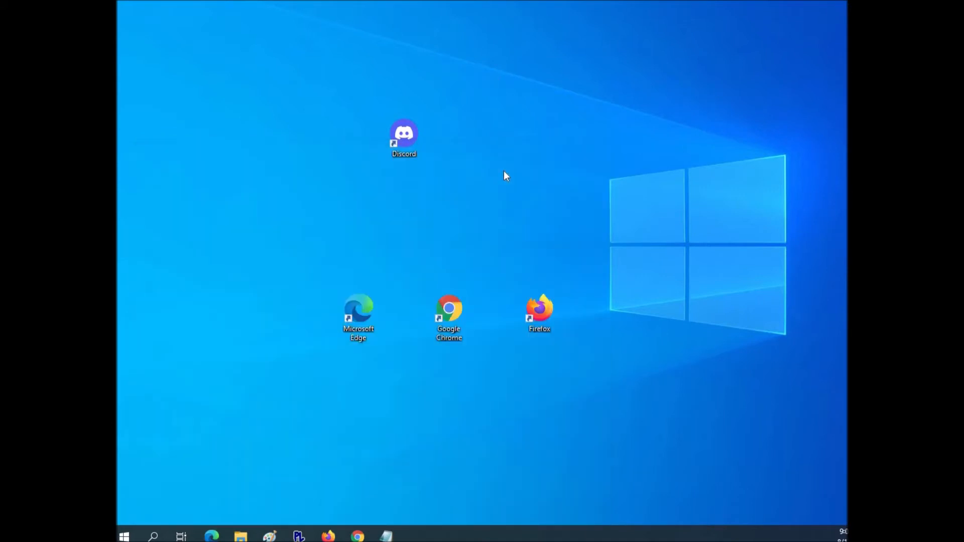
# Launch Discord from its shortcut so it lands on arrranger's server general channel
pyautogui.doubleClick(404, 133)
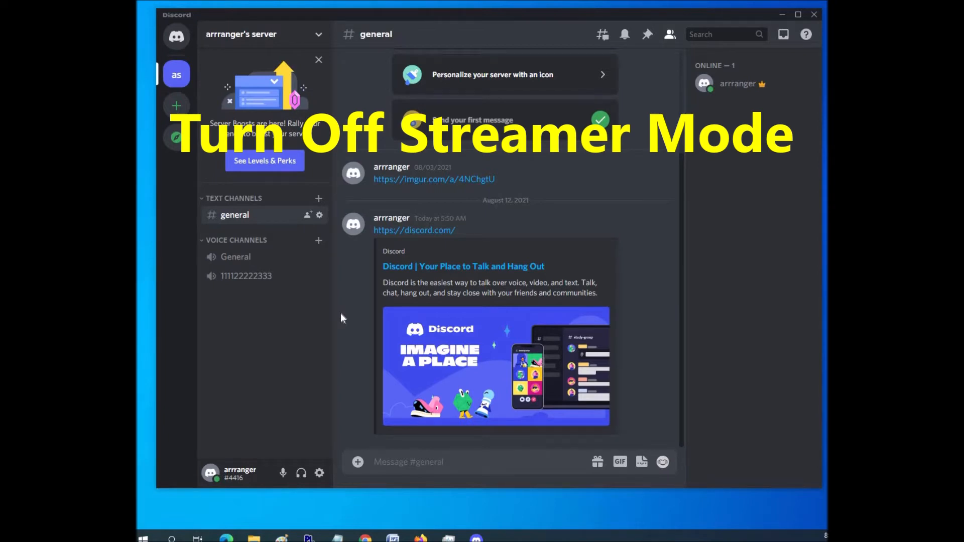
pyautogui.moveTo(355, 380)
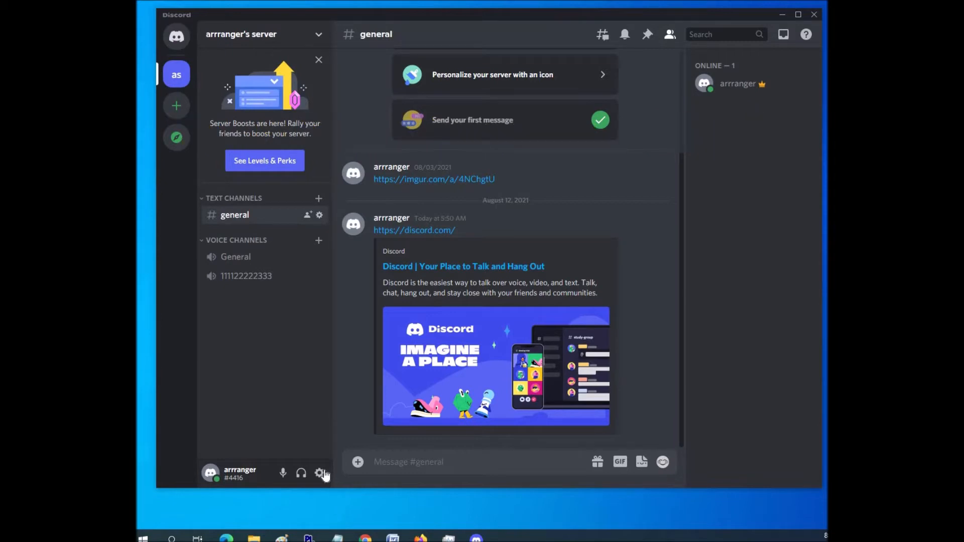
pyautogui.moveTo(321, 473)
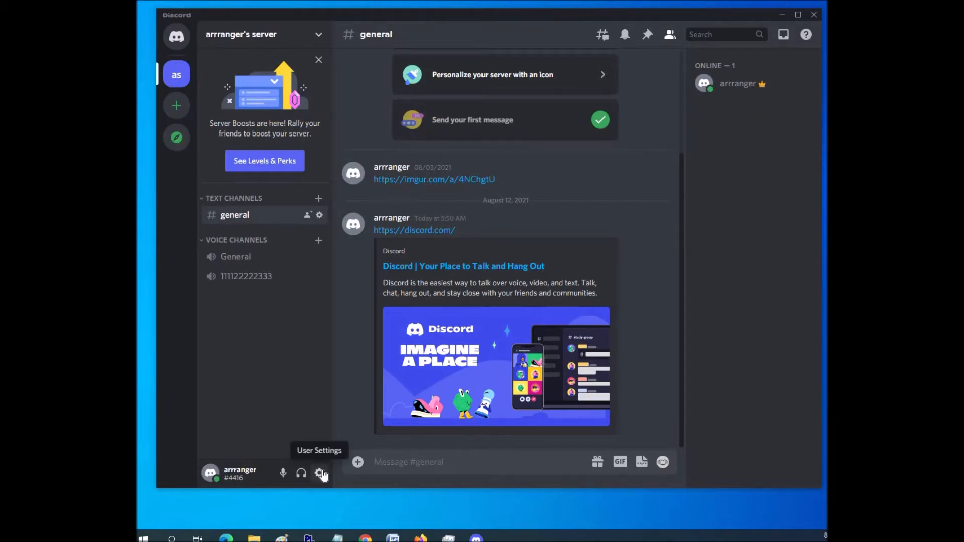
# Reach the Streamer Mode page under App Settings in User Settings
pyautogui.click(320, 473)
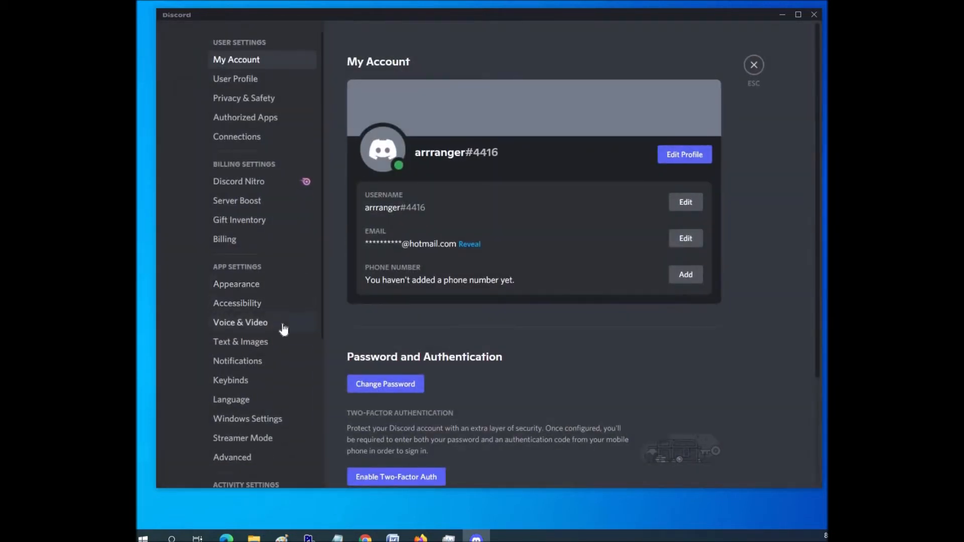
pyautogui.scroll(-3)
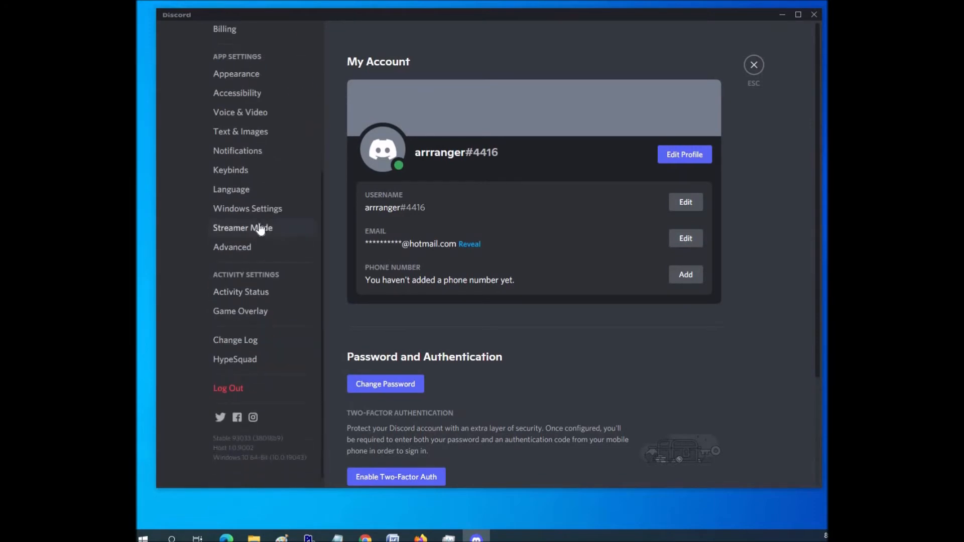
pyautogui.click(243, 228)
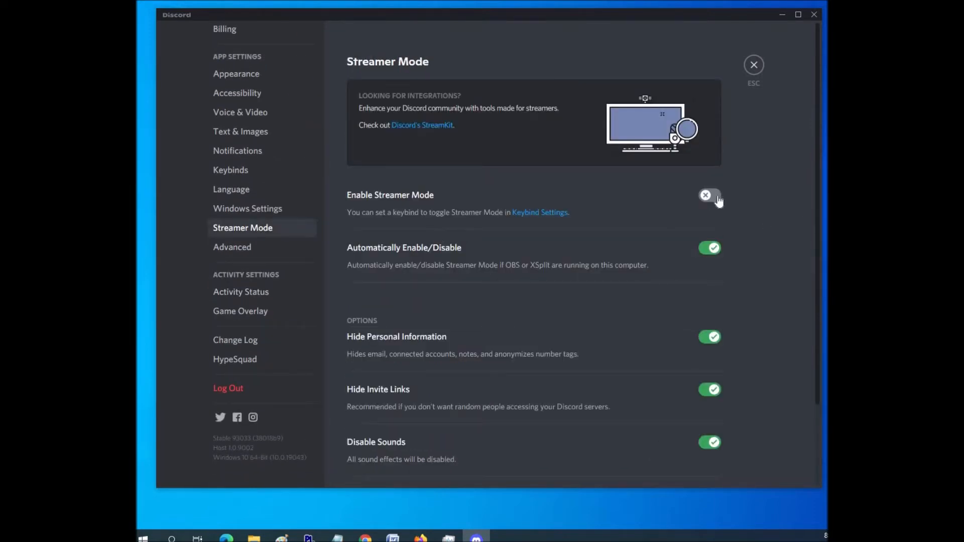
pyautogui.moveTo(405, 207)
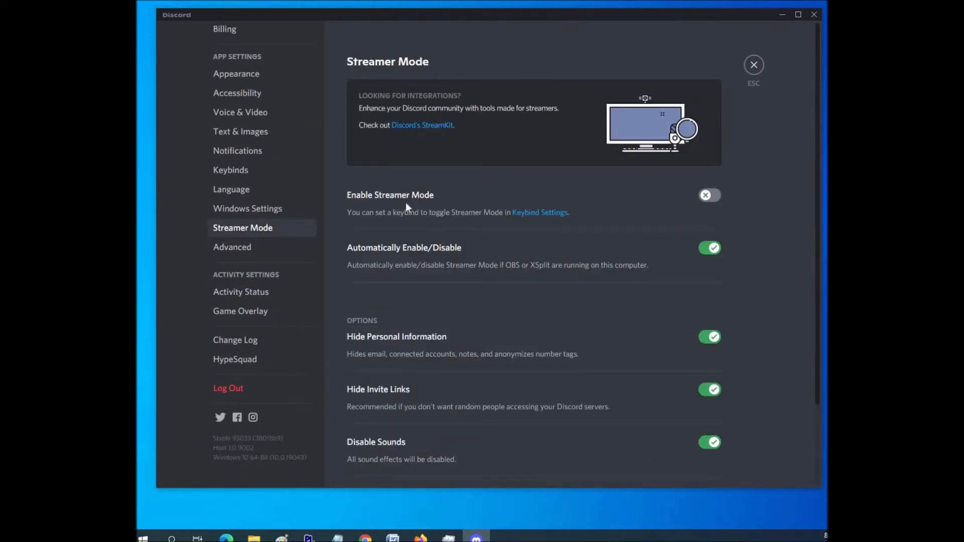
pyautogui.moveTo(658, 228)
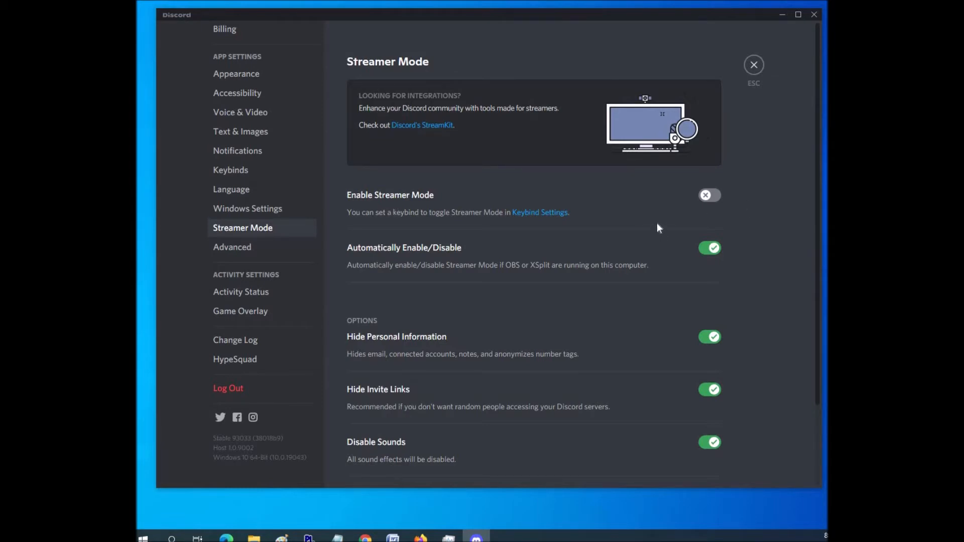
pyautogui.moveTo(713, 198)
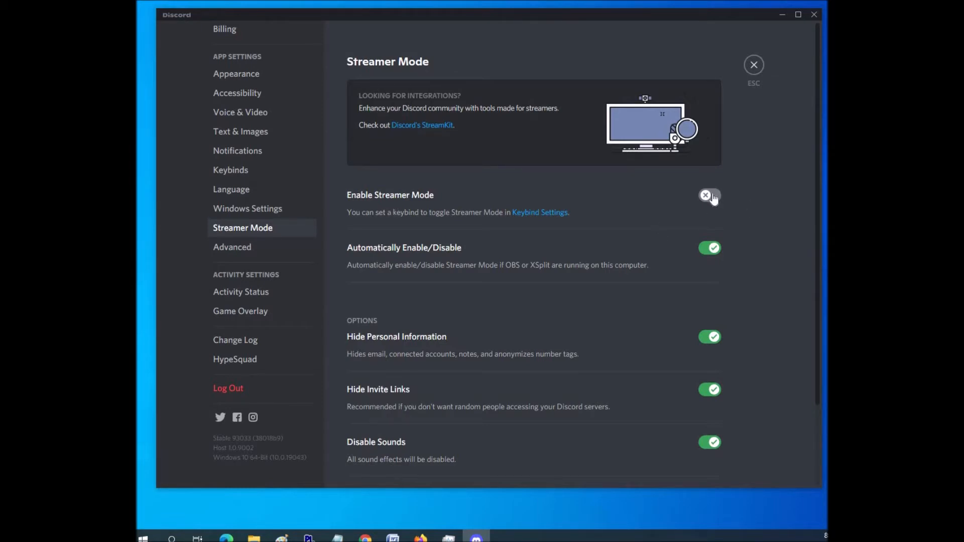
# Flip the Enable Streamer Mode switch on, off, and on again
pyautogui.click(709, 195)
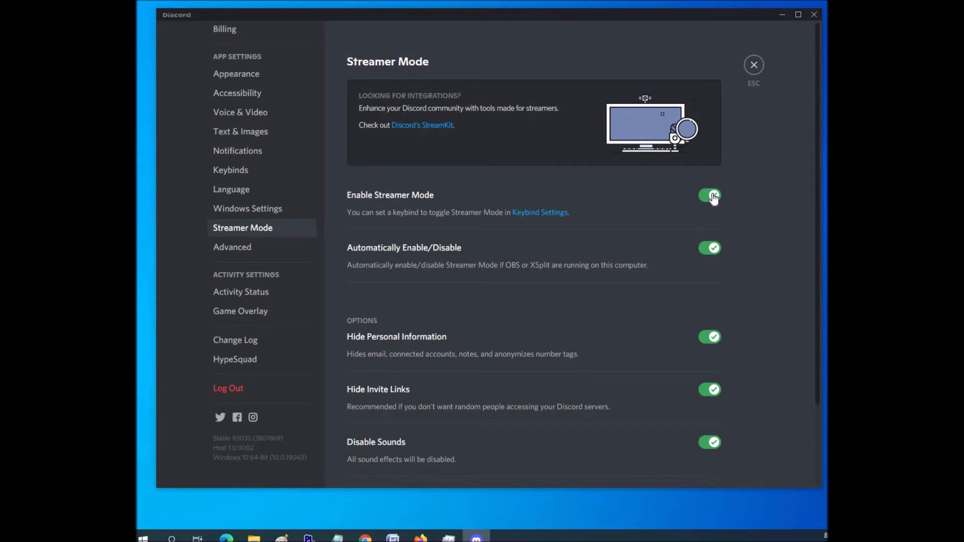
pyautogui.click(709, 196)
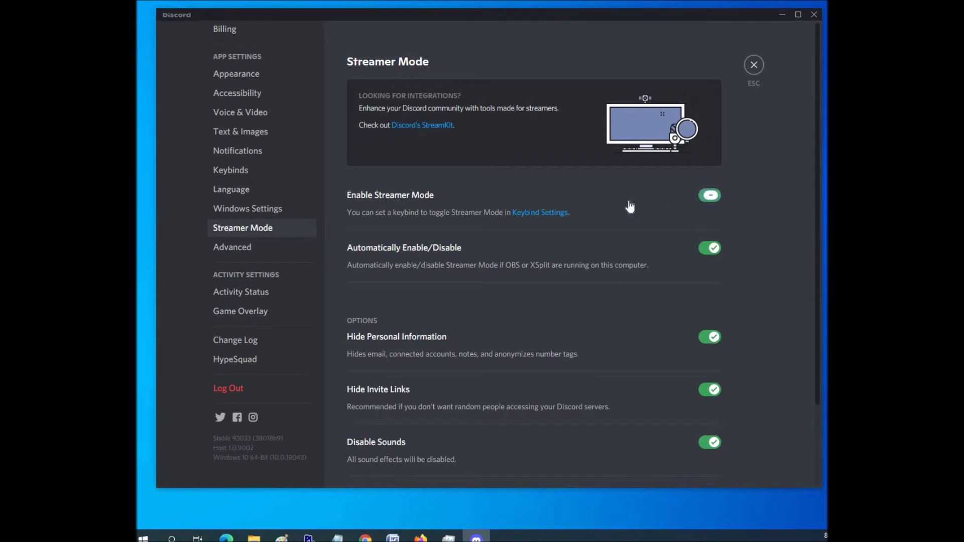
pyautogui.click(709, 194)
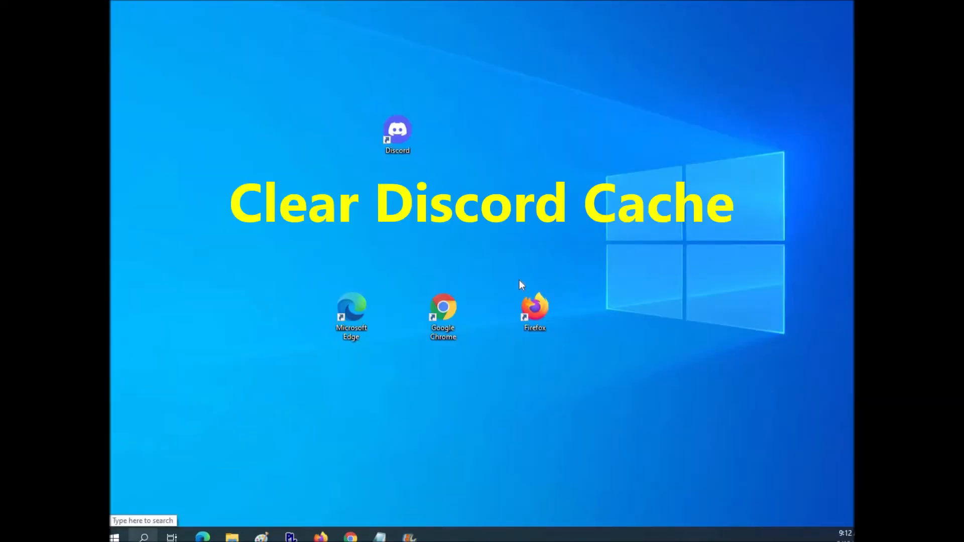
pyautogui.moveTo(337, 382)
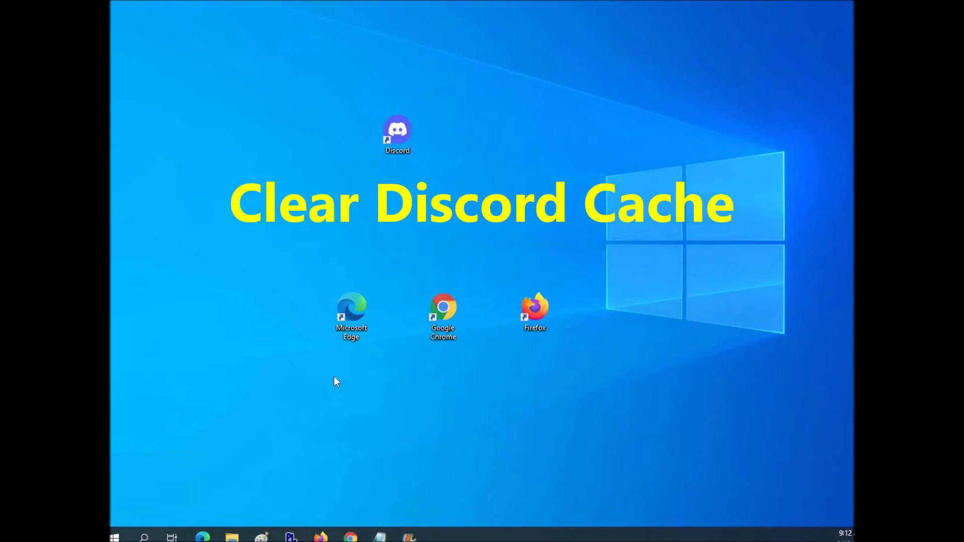
pyautogui.moveTo(284, 300)
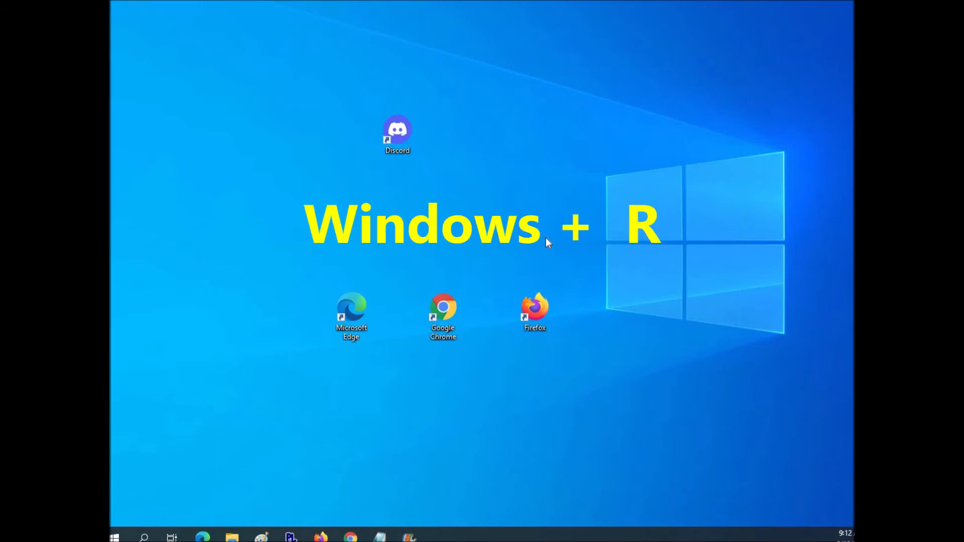
# Run %appdata%/discord/cache to show Discord's Cache folder in File Explorer
pyautogui.press('Win+r')
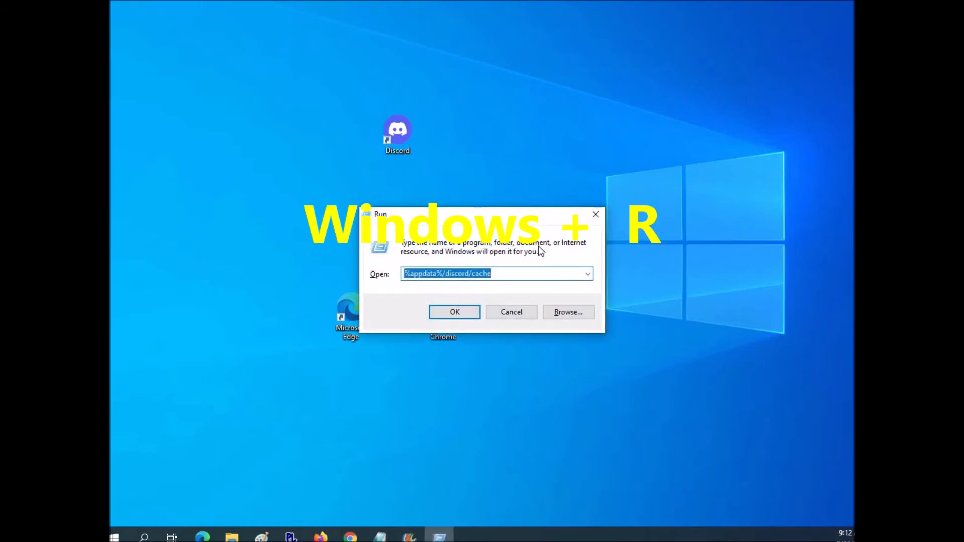
pyautogui.moveTo(429, 292)
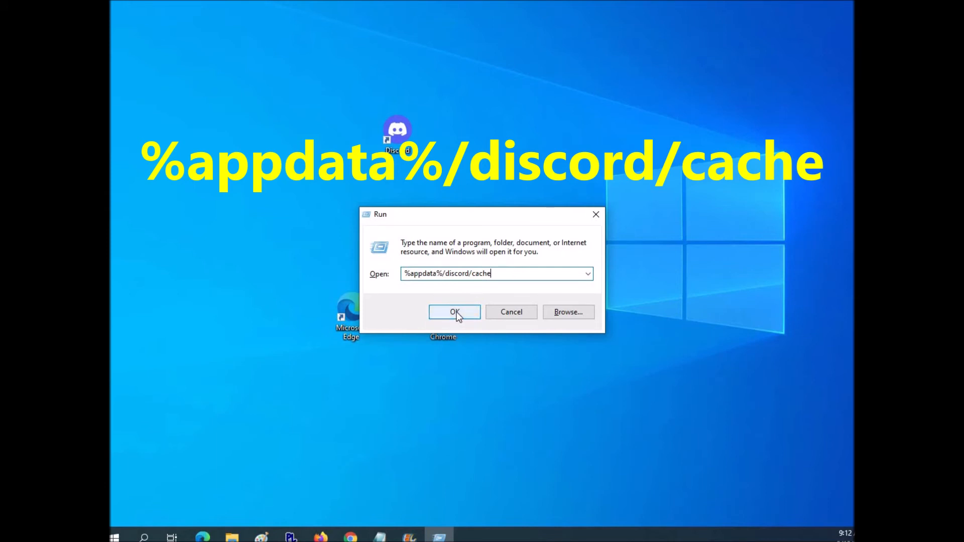
pyautogui.click(454, 311)
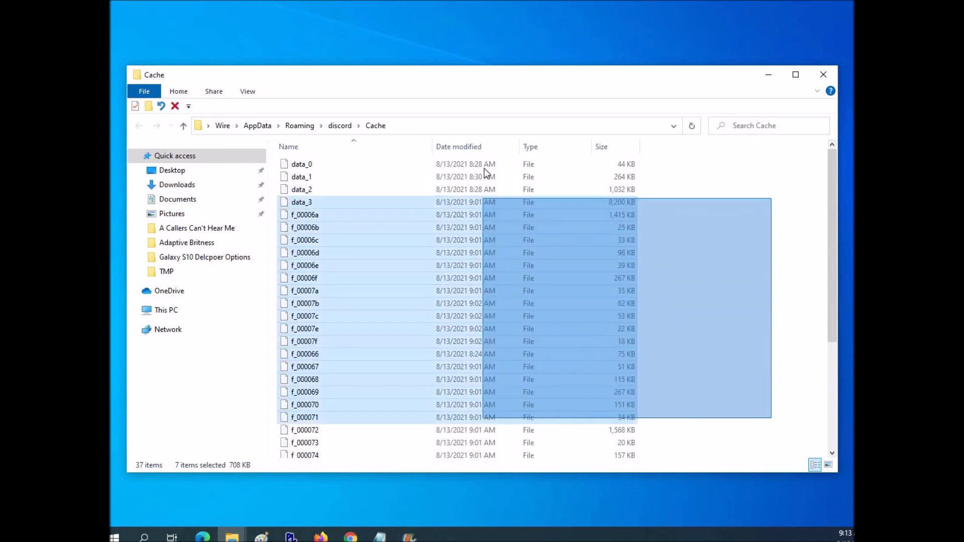
# Delete the selected cache files, leaving only the data and index files, then deselect
pyautogui.click(741, 292)
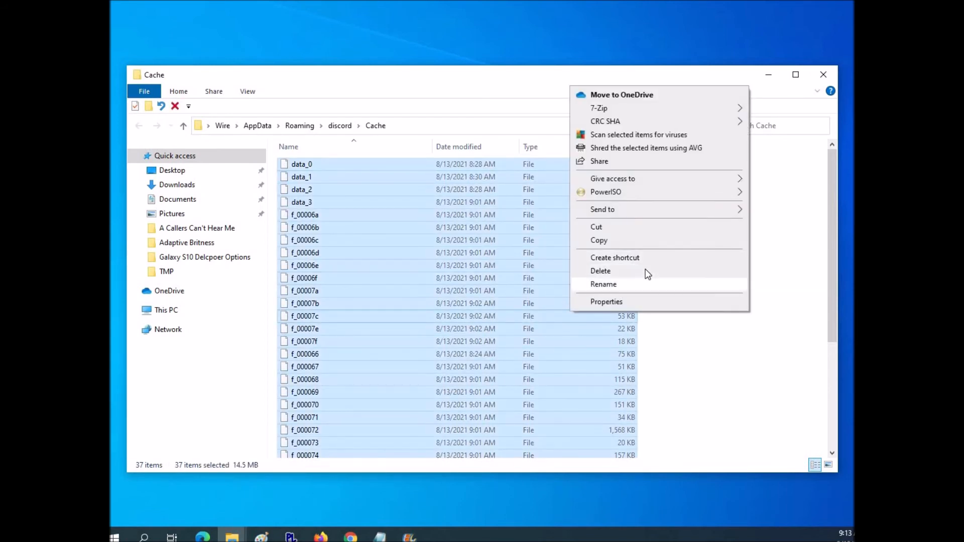
pyautogui.click(601, 270)
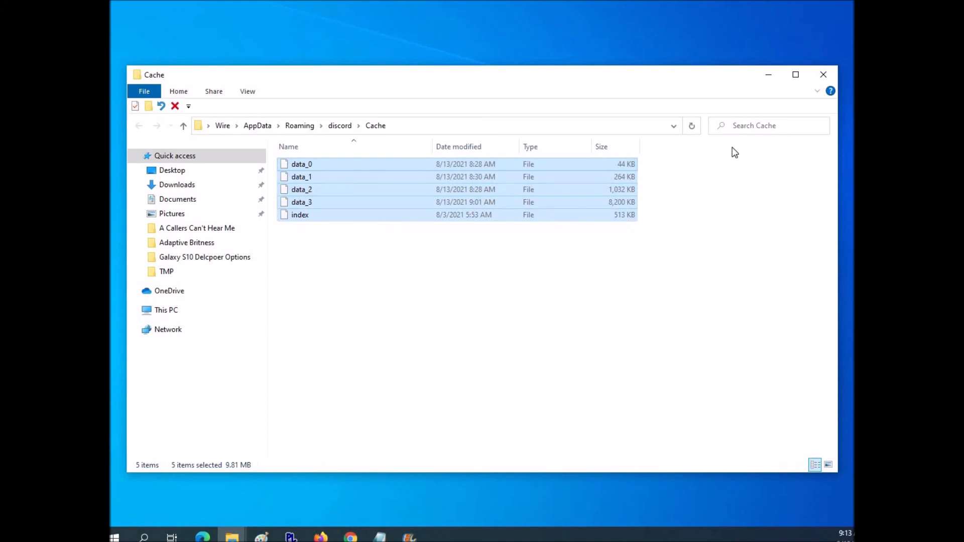
pyautogui.click(470, 354)
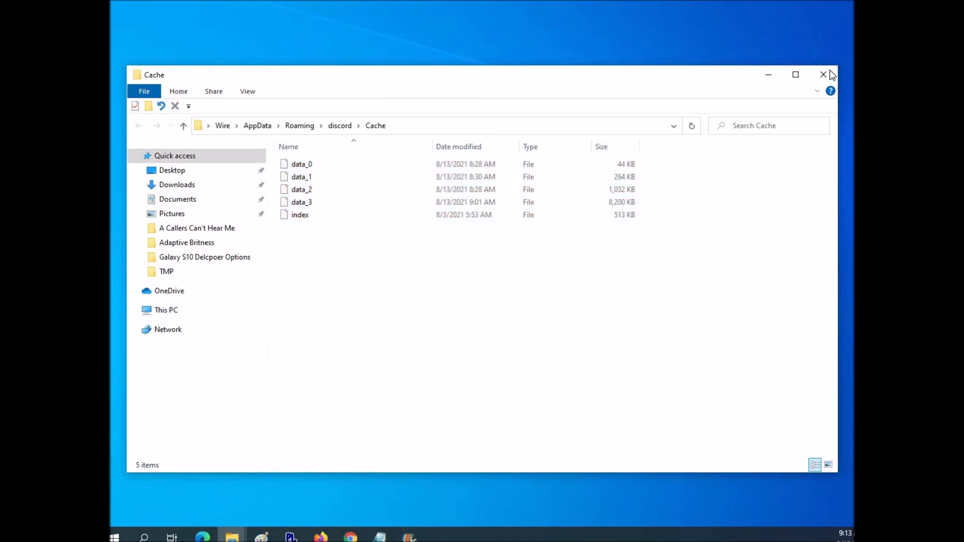
# Close the Cache folder window to return to the desktop
pyautogui.click(822, 74)
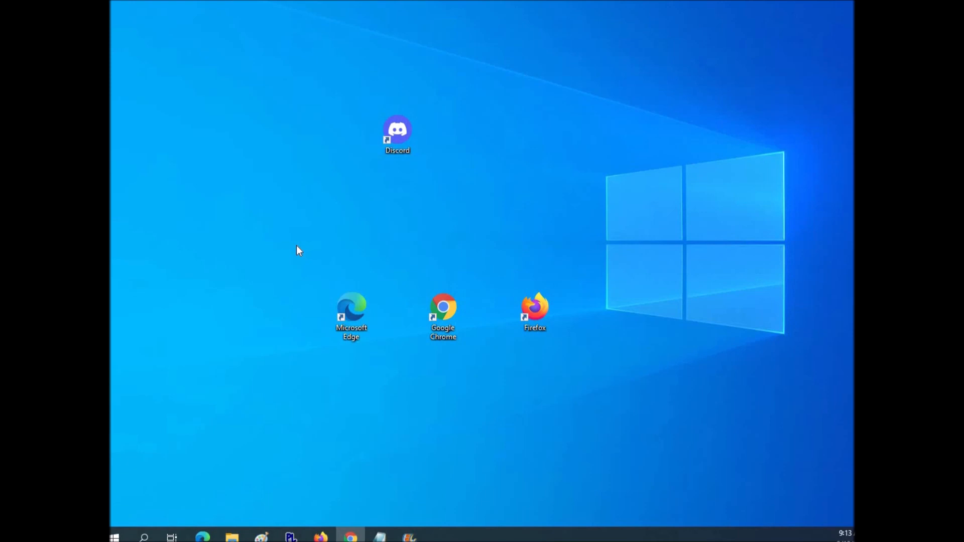
pyautogui.moveTo(294, 282)
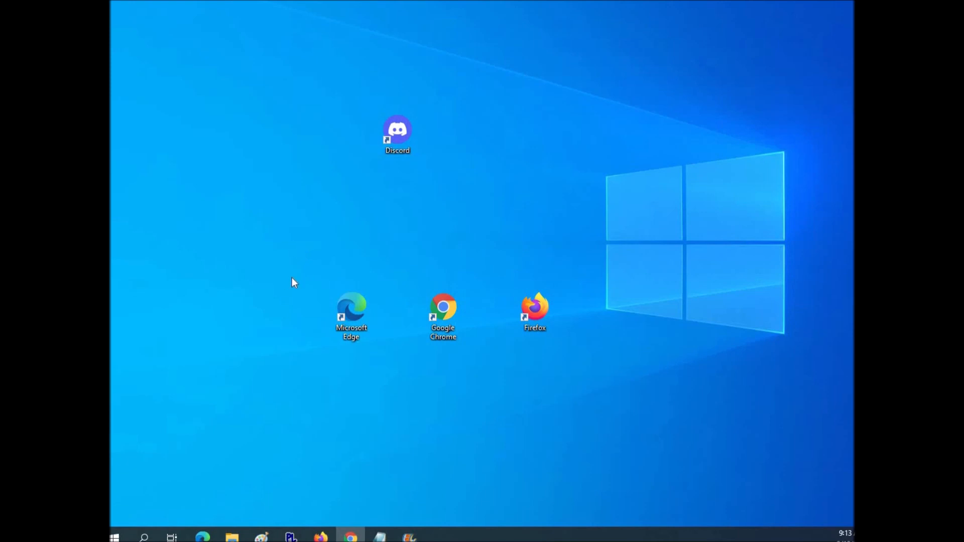